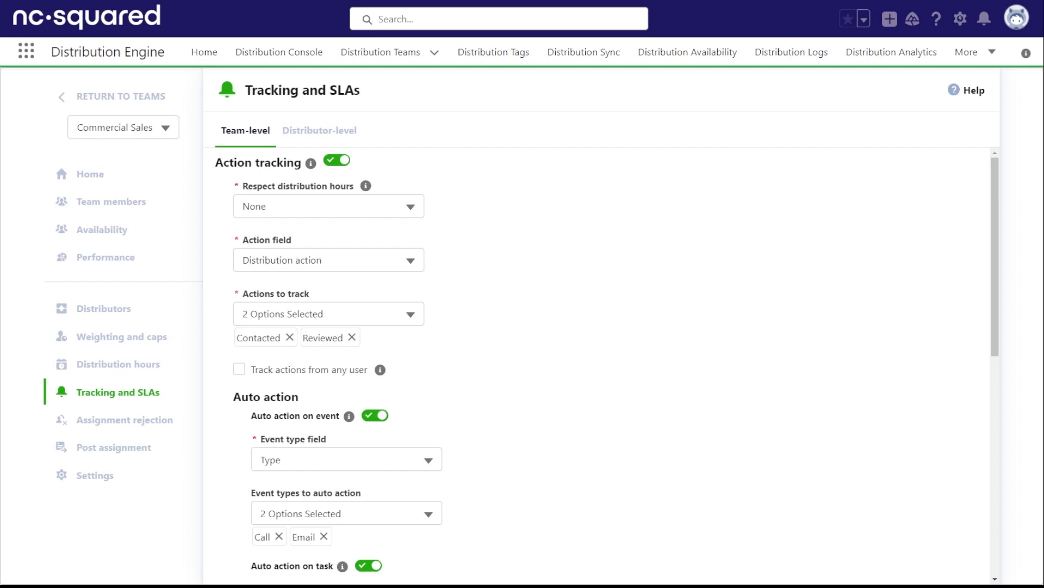
{"action": "mouse_move", "coordinate": [178, 532]}
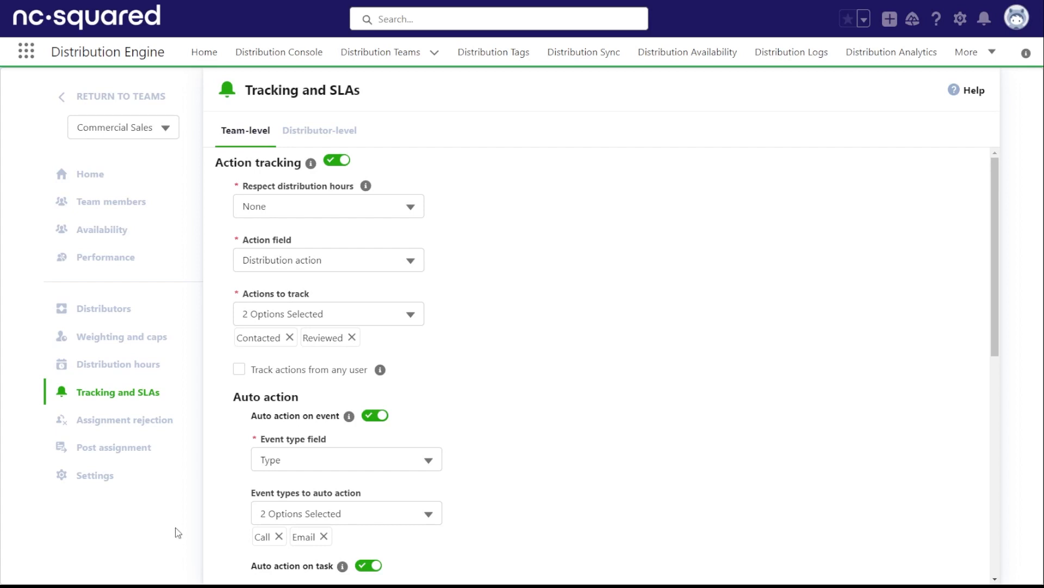
{"action": "mouse_move", "coordinate": [285, 371]}
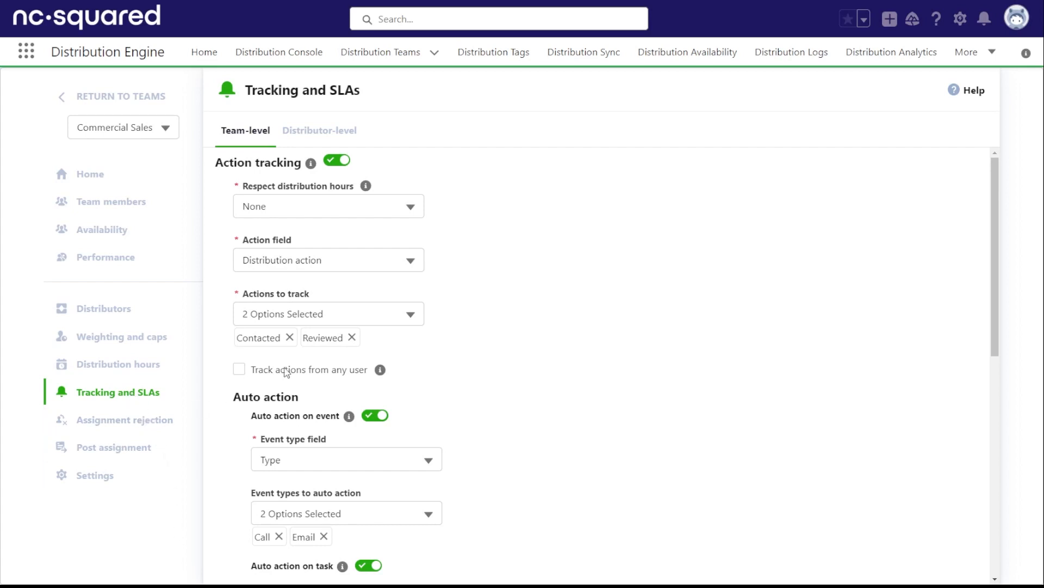
{"action": "mouse_move", "coordinate": [320, 130]}
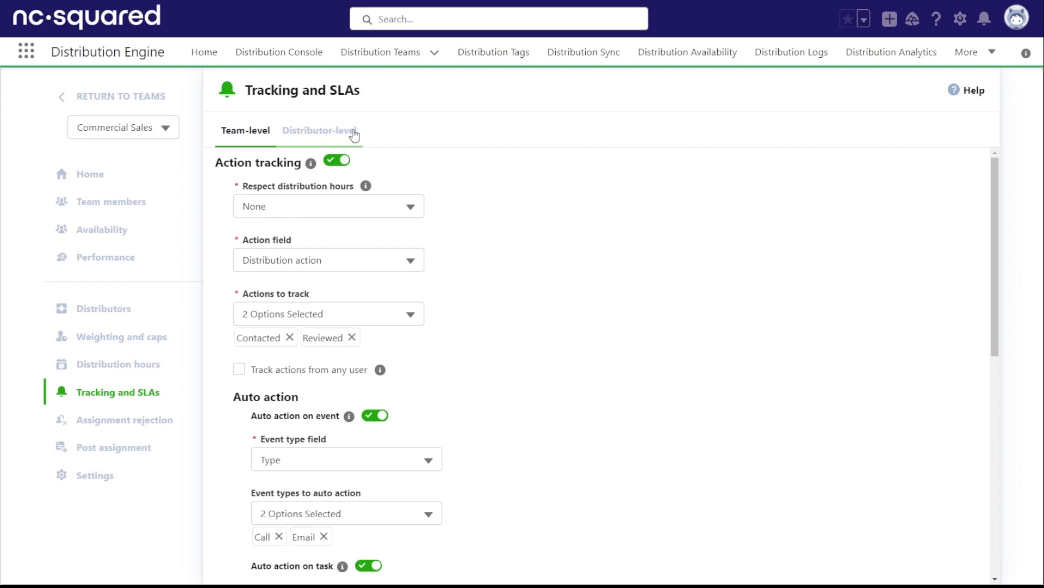
Switch Tracking and SLAs to the Distributor-level list, showing RR Hot Leads with SLA enabled
{"action": "left_click", "coordinate": [320, 130]}
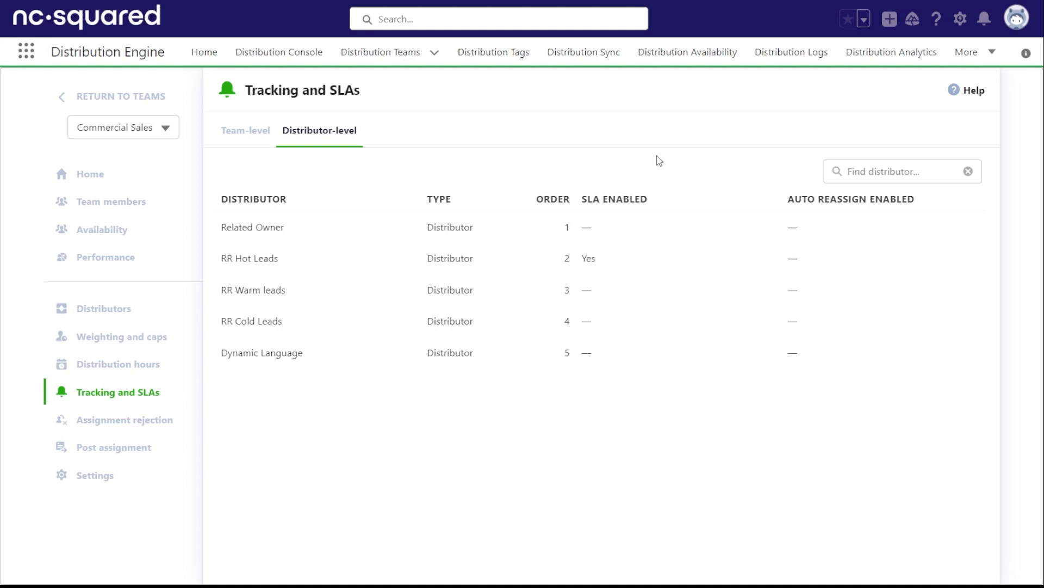
Enable Auto reassign for RR Hot Leads and show the SLA 1–3 reassign options
{"action": "left_click", "coordinate": [249, 258]}
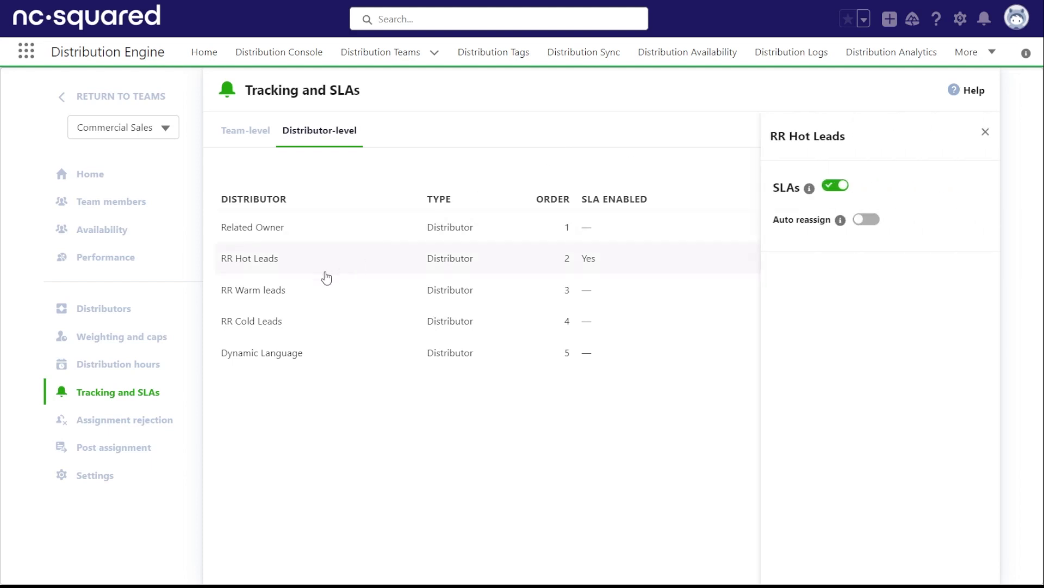
{"action": "mouse_move", "coordinate": [877, 303]}
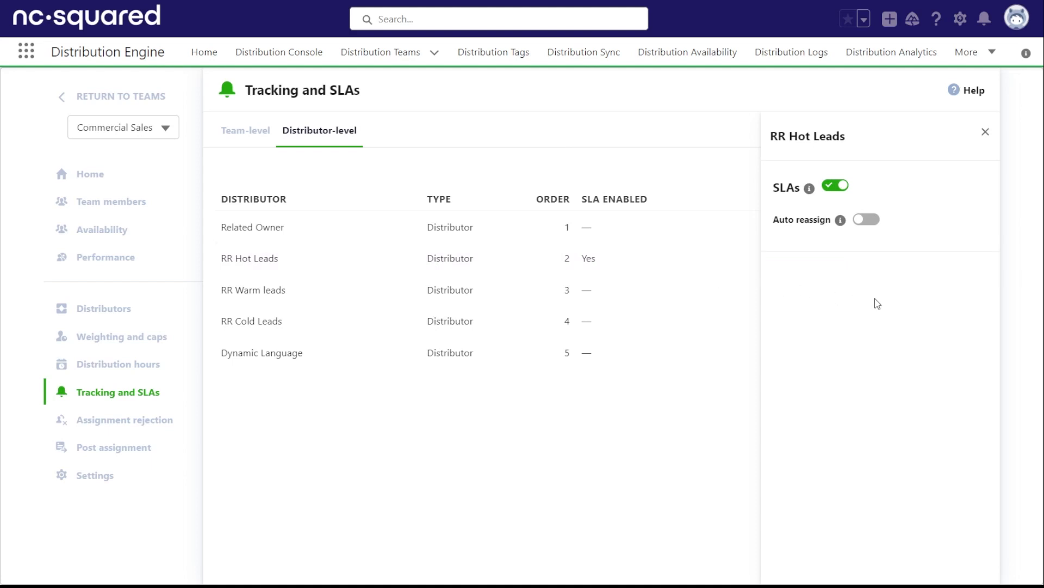
{"action": "mouse_move", "coordinate": [848, 189]}
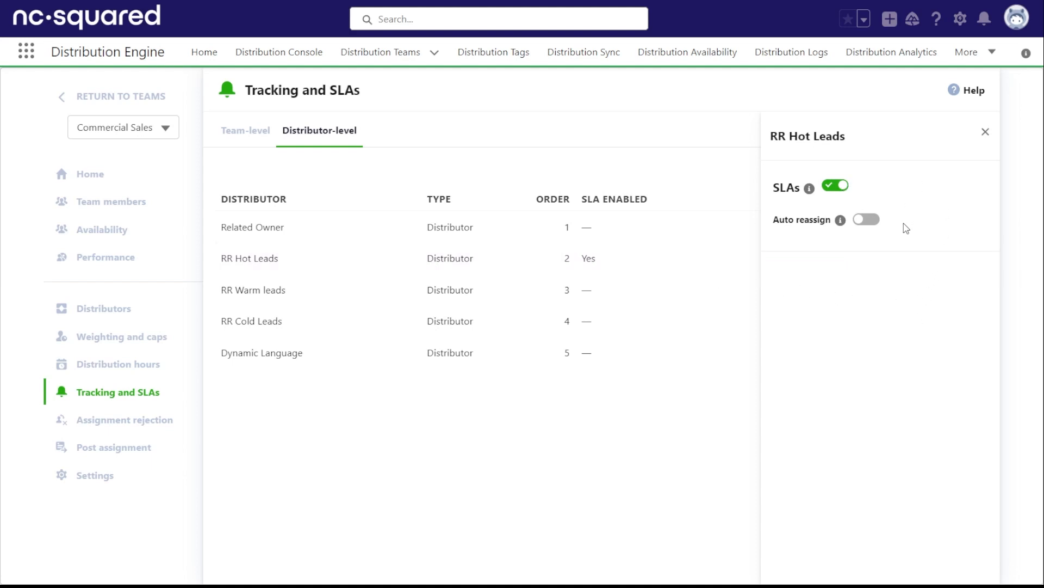
{"action": "left_click", "coordinate": [866, 220]}
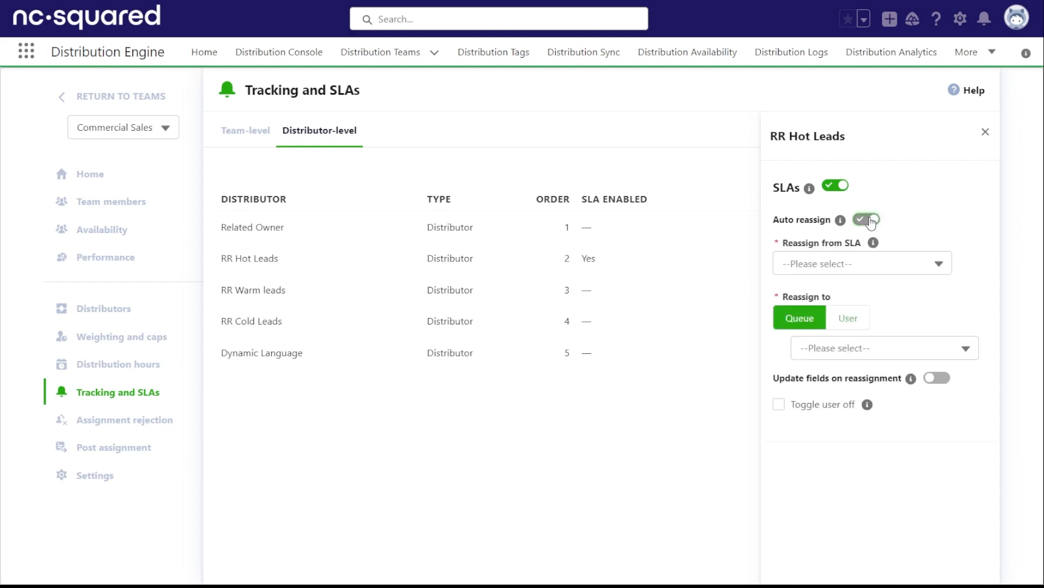
{"action": "left_click", "coordinate": [866, 220]}
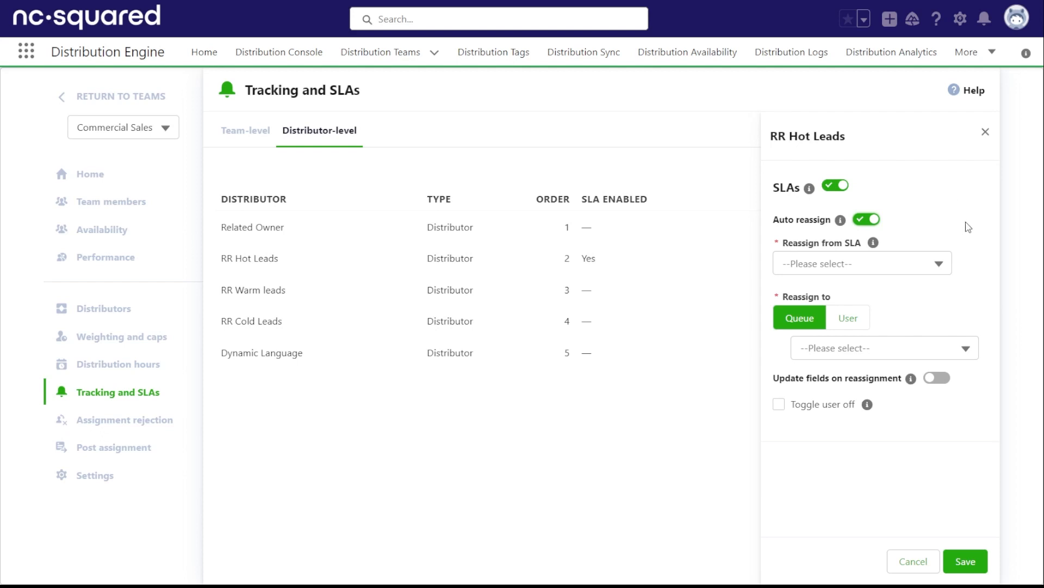
{"action": "mouse_move", "coordinate": [947, 271]}
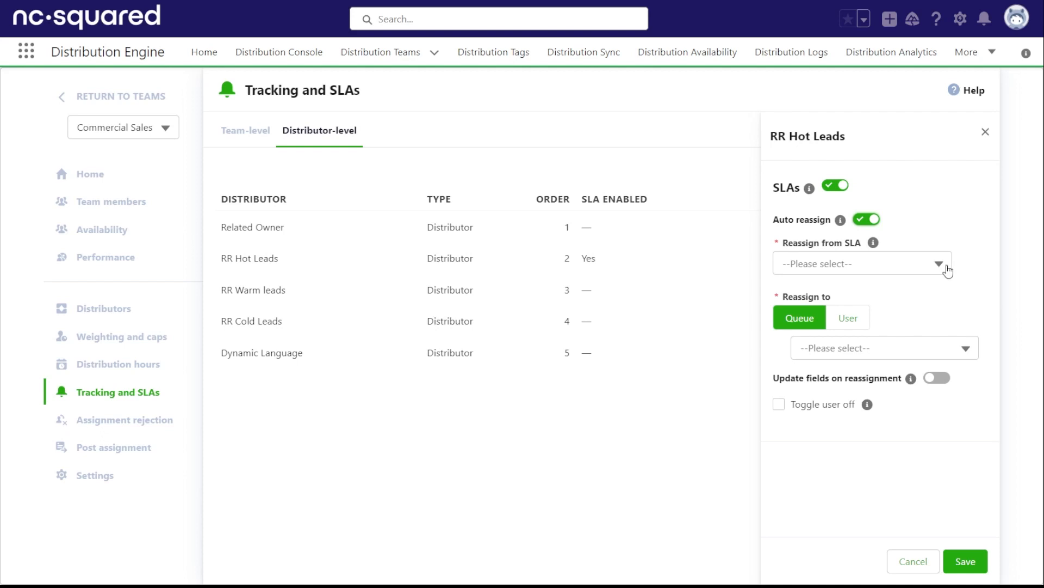
{"action": "left_click", "coordinate": [862, 263]}
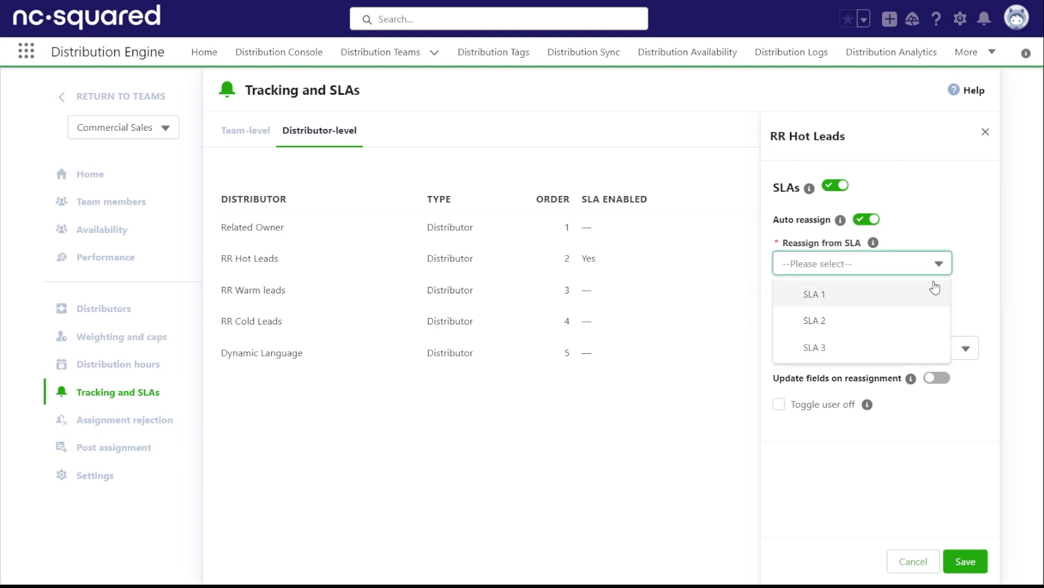
{"action": "mouse_move", "coordinate": [964, 197]}
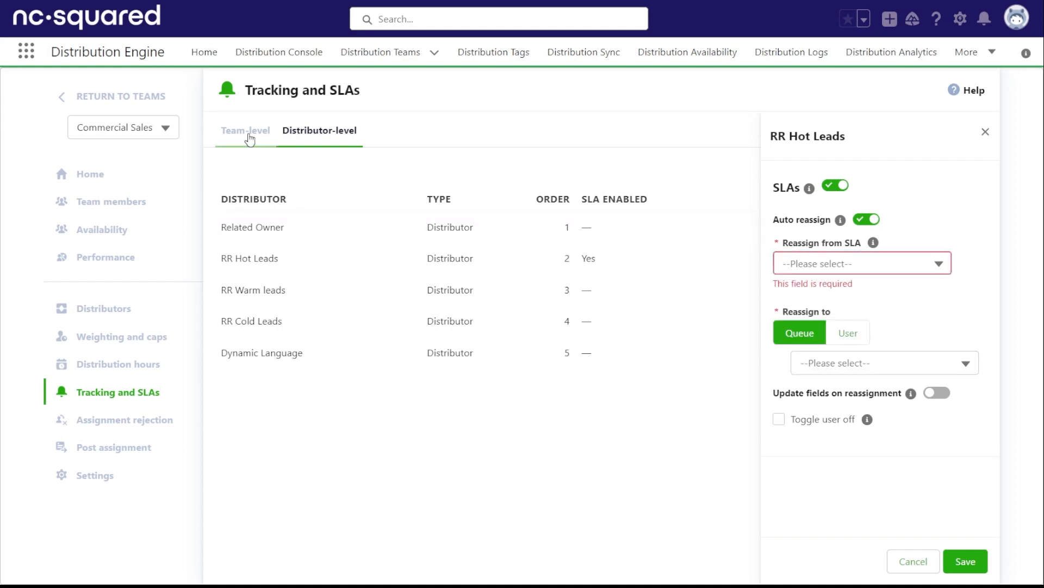
{"action": "left_click", "coordinate": [245, 130]}
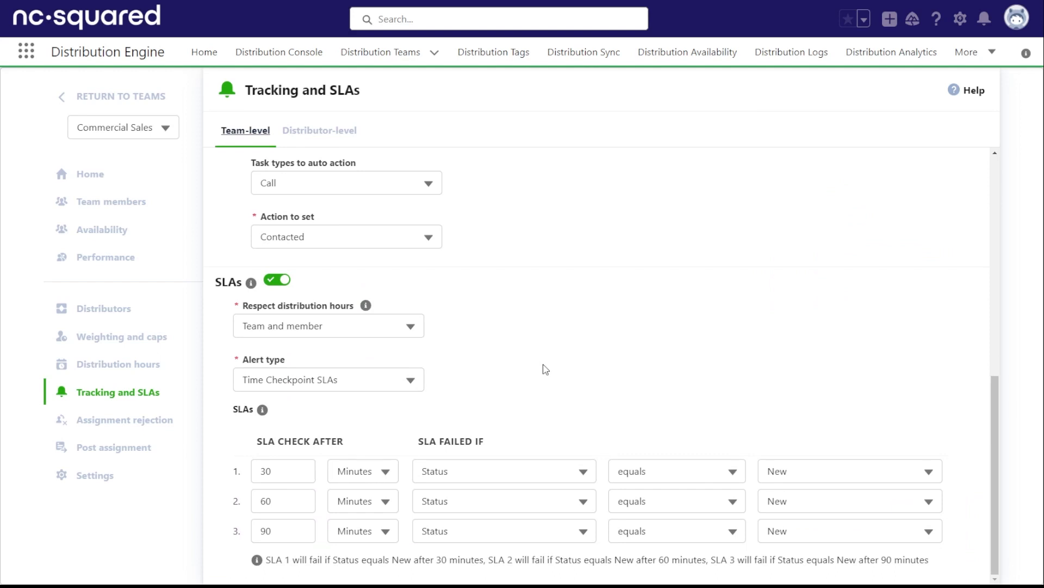
{"action": "left_click", "coordinate": [320, 130]}
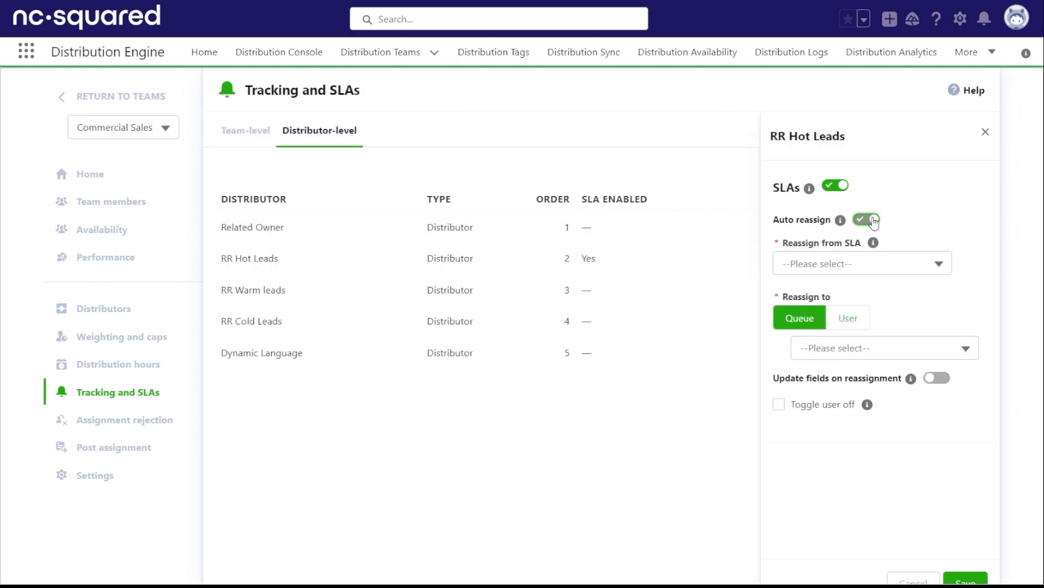
Set RR Hot Leads to reassign from SLA 3, with Lead queue offered
{"action": "left_click", "coordinate": [861, 262]}
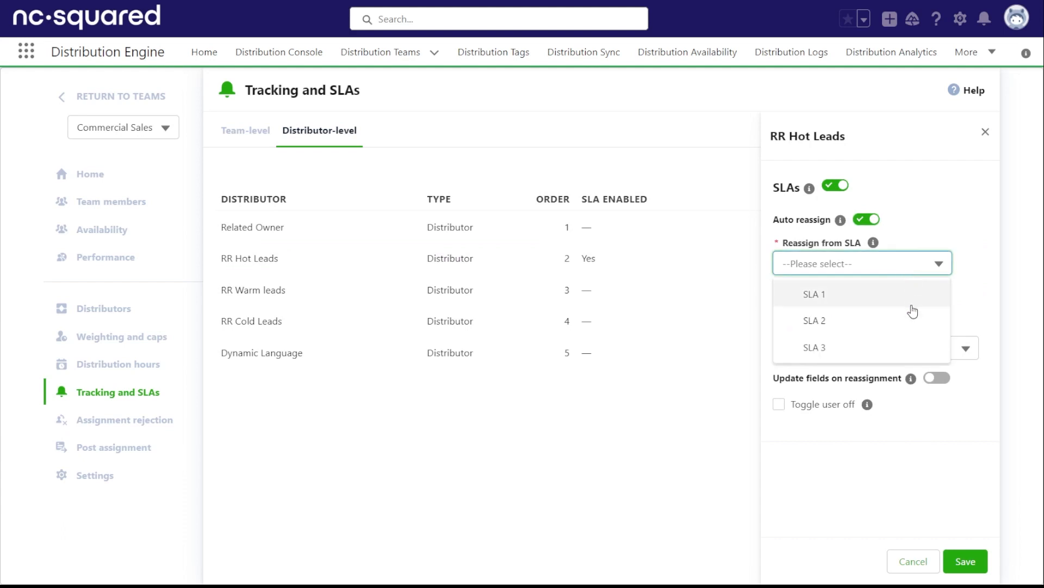
{"action": "left_click", "coordinate": [814, 347]}
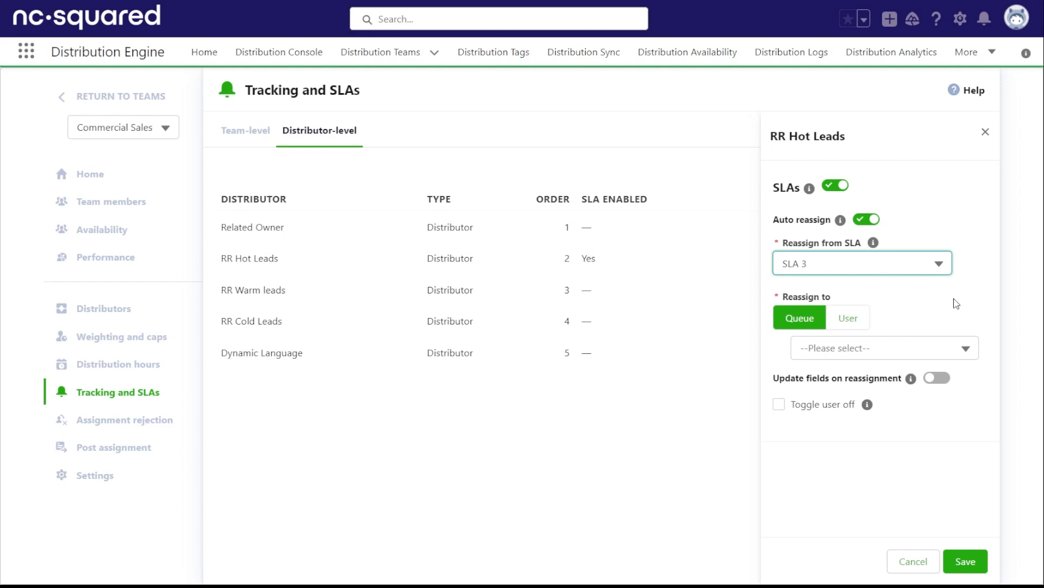
{"action": "mouse_move", "coordinate": [936, 320]}
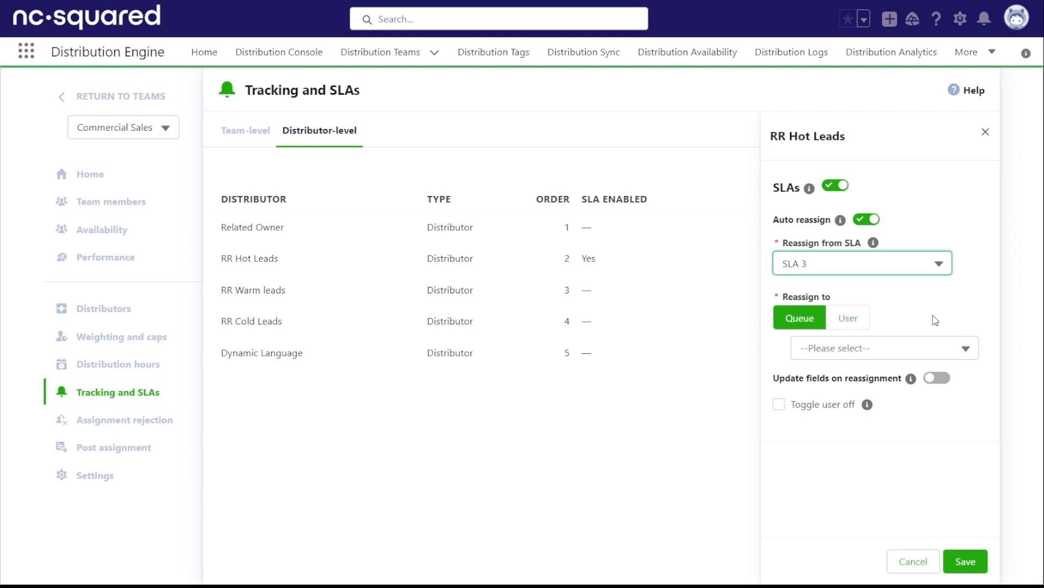
{"action": "mouse_move", "coordinate": [900, 319]}
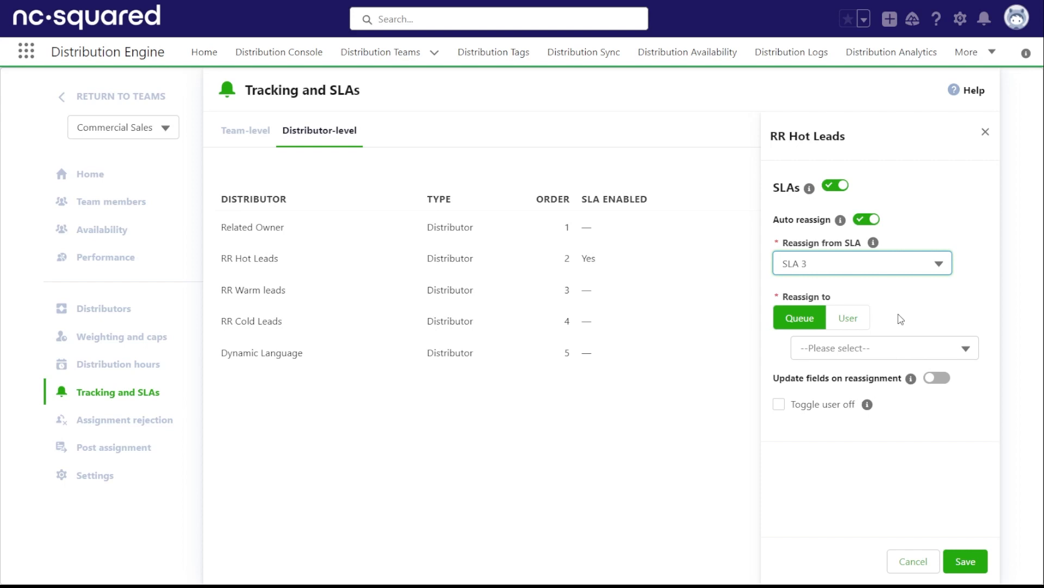
{"action": "left_click", "coordinate": [884, 347]}
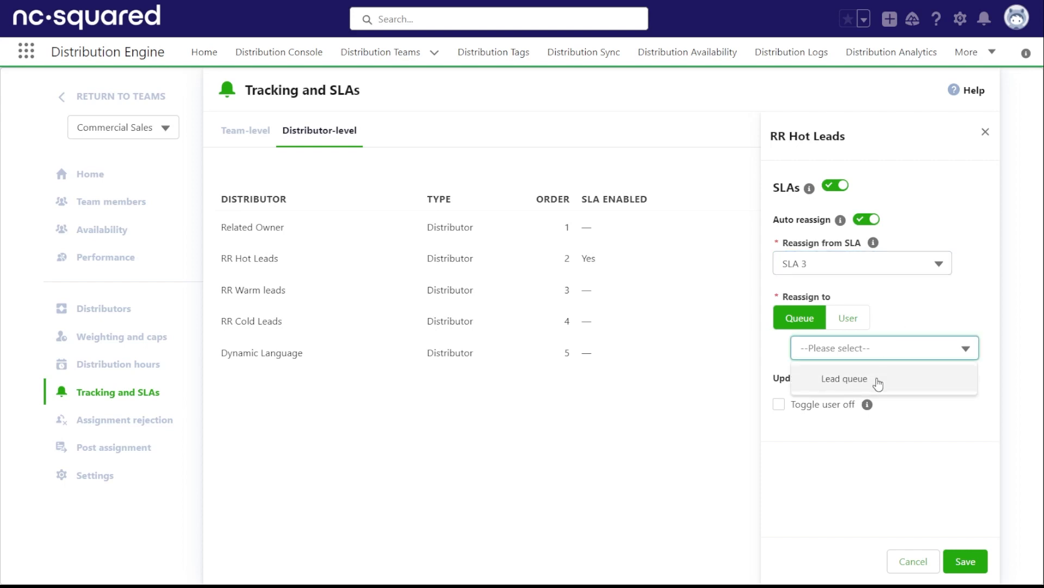
{"action": "left_click", "coordinate": [848, 317]}
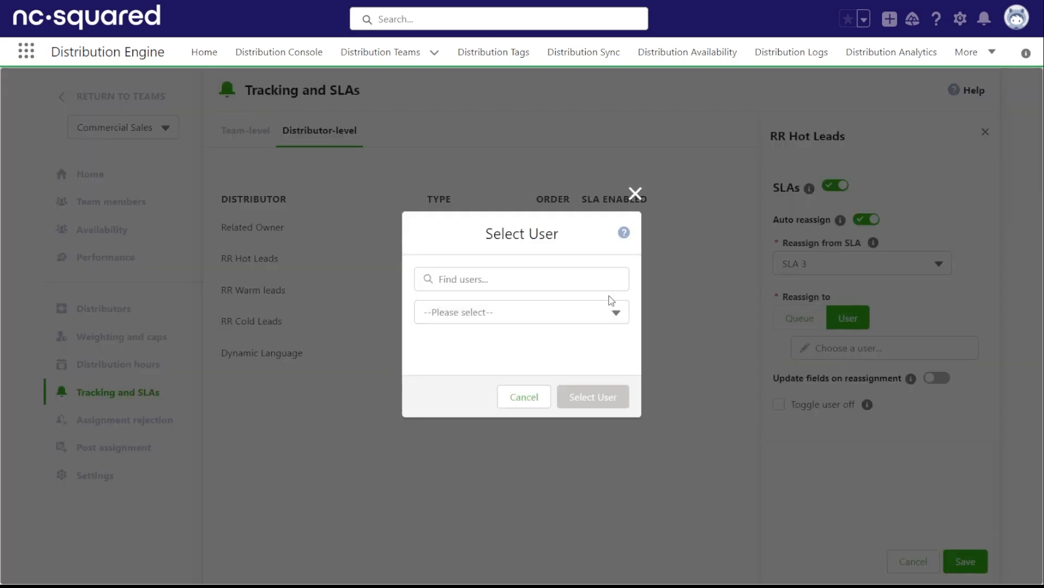
{"action": "type", "text": "James"}
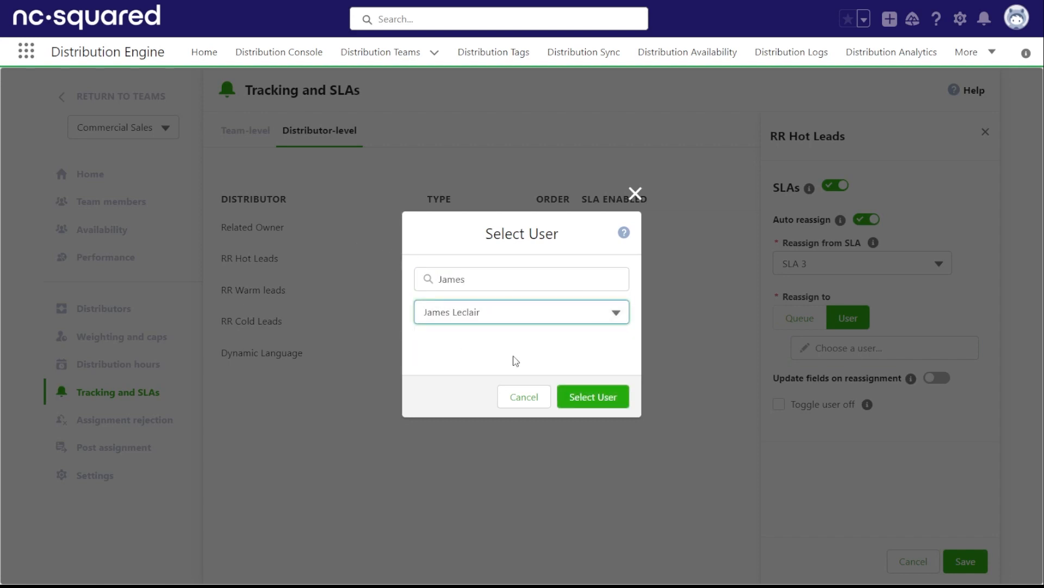
{"action": "left_click", "coordinate": [591, 396]}
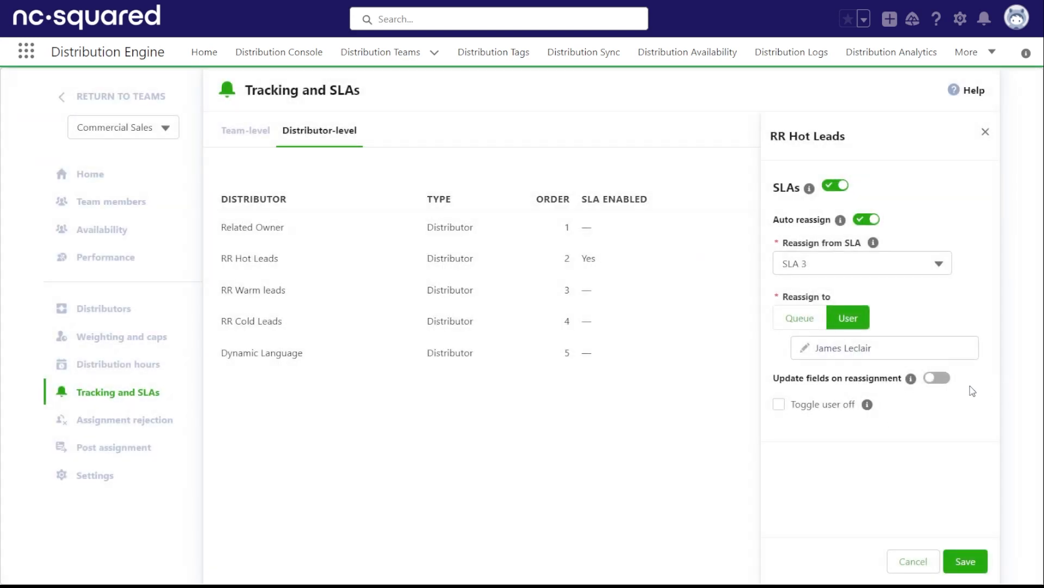
On reassignment, update Status to Re-assigned, toggle the user off, and save
{"action": "left_click", "coordinate": [937, 378]}
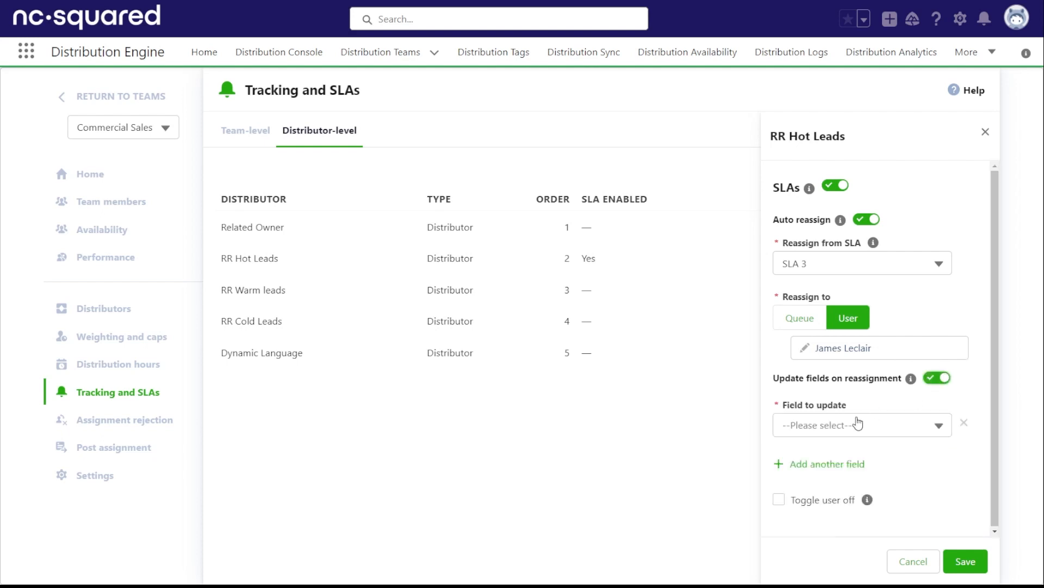
{"action": "left_click", "coordinate": [861, 424]}
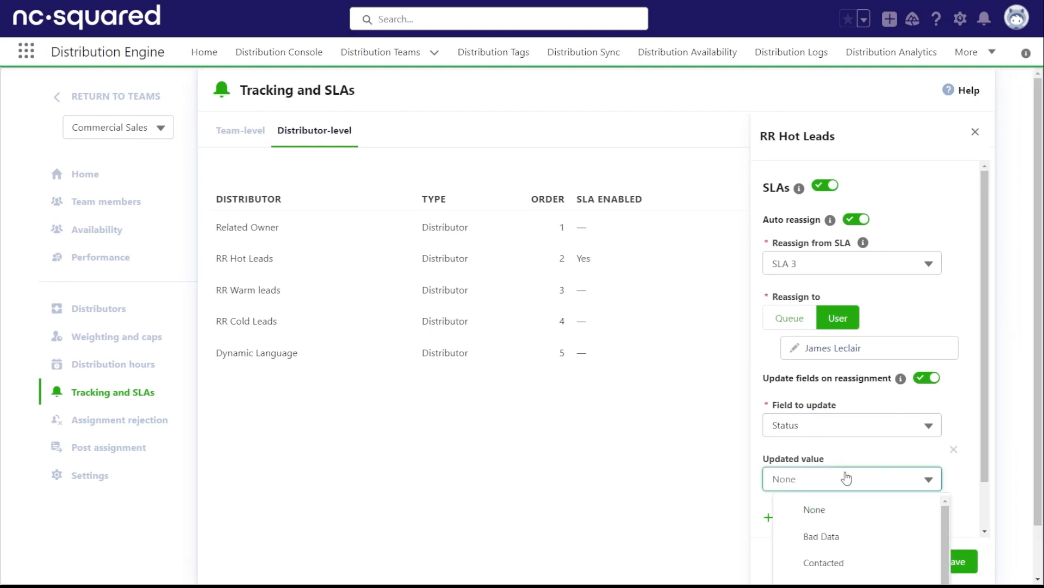
{"action": "left_click", "coordinate": [853, 478]}
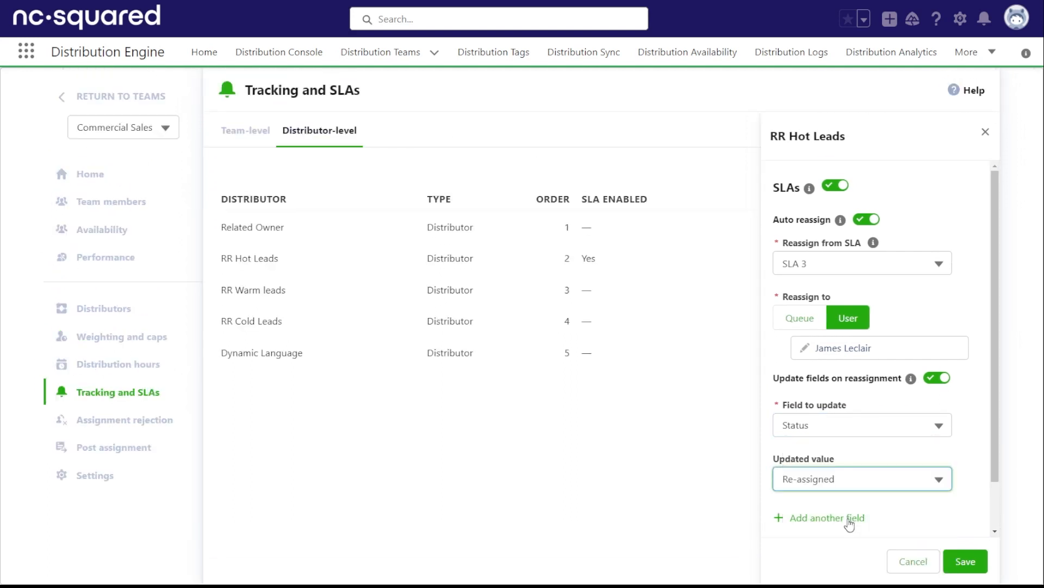
{"action": "scroll", "scroll_direction": "down", "scroll_amount": 3}
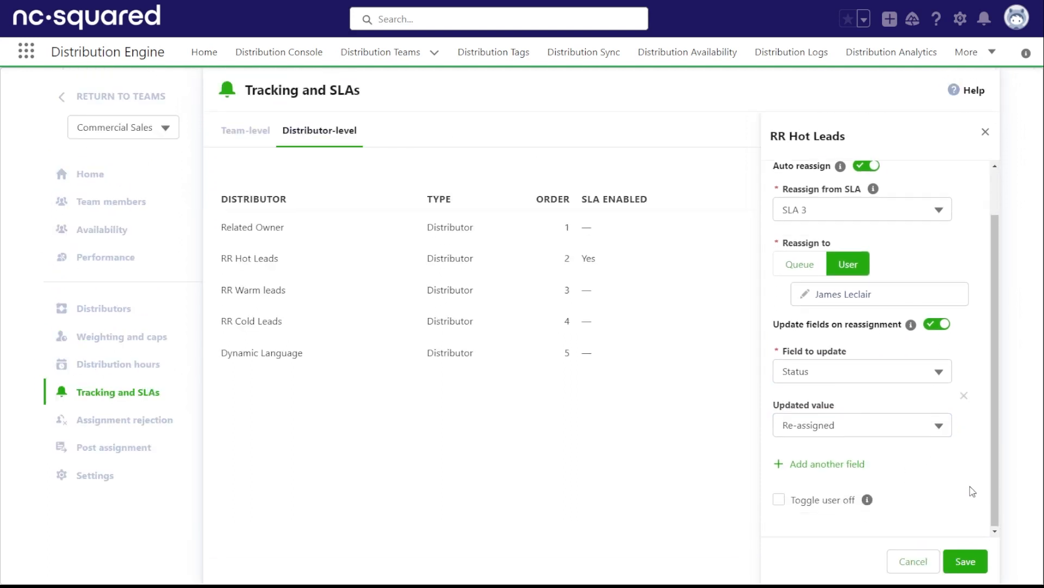
{"action": "left_click", "coordinate": [779, 500]}
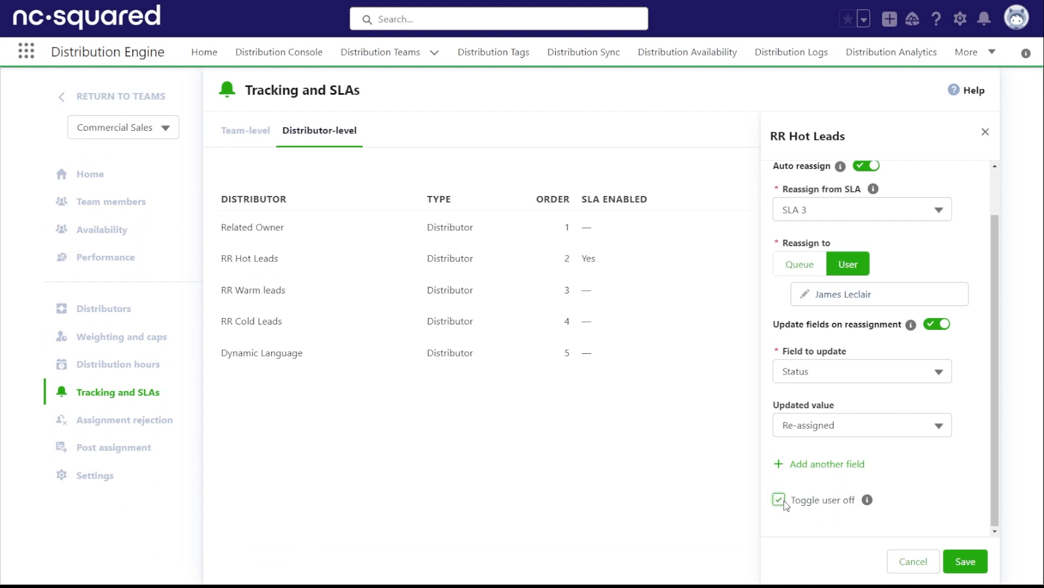
{"action": "mouse_move", "coordinate": [909, 490]}
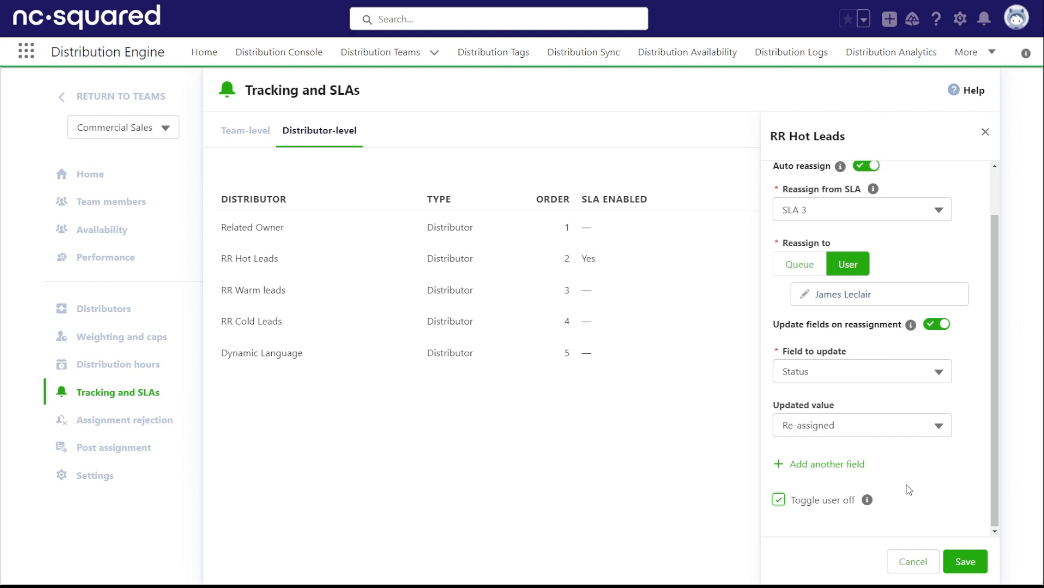
{"action": "mouse_move", "coordinate": [972, 516]}
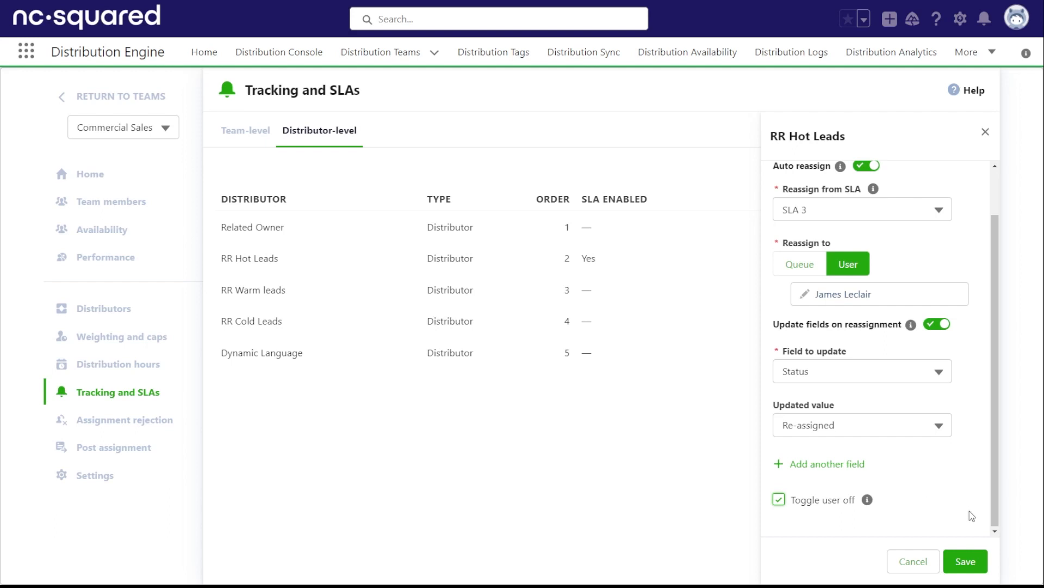
{"action": "left_click", "coordinate": [964, 561]}
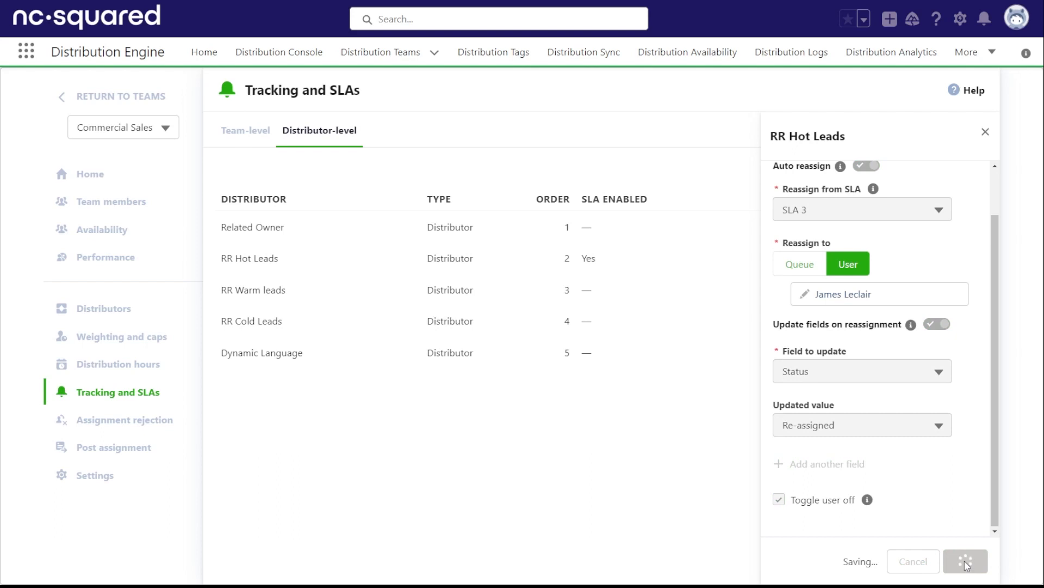